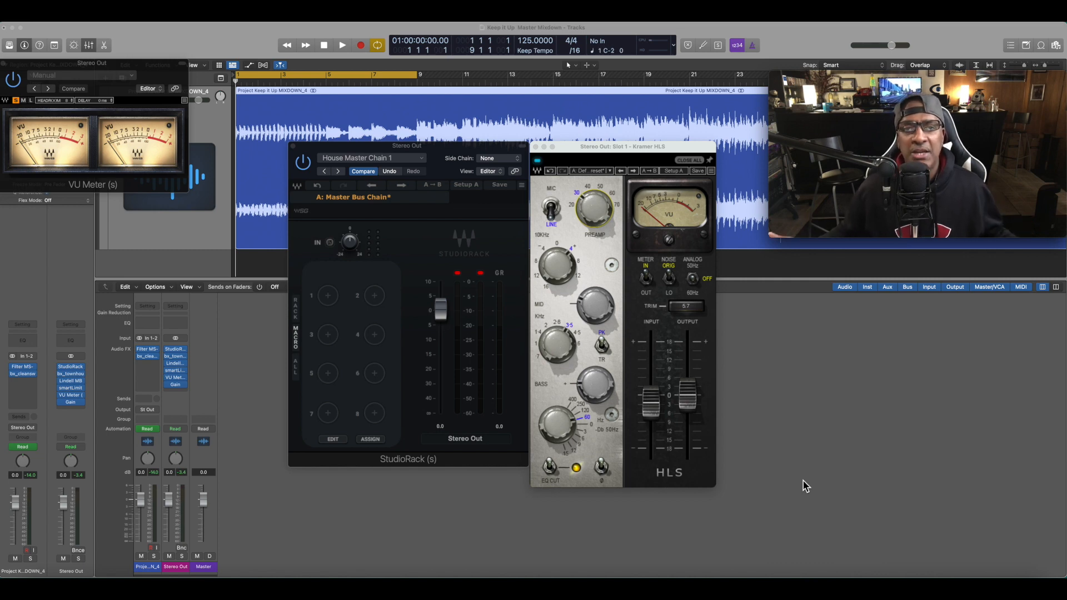
mouse_move(435, 559)
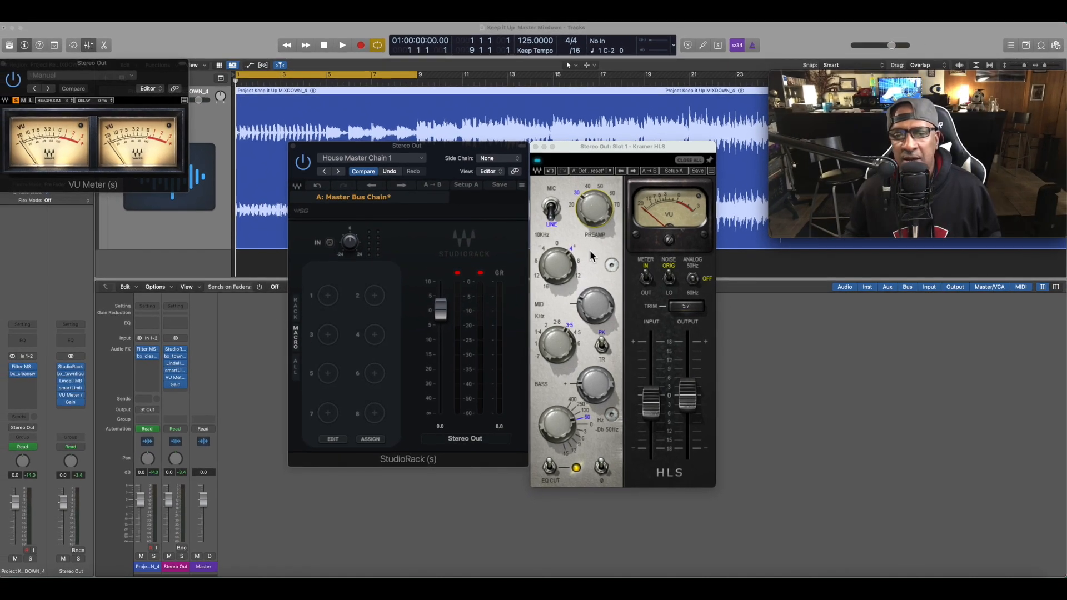
Add a StudioRack macro for the HLS 10 kHz gain knob as HF Gain
right_click(593, 201)
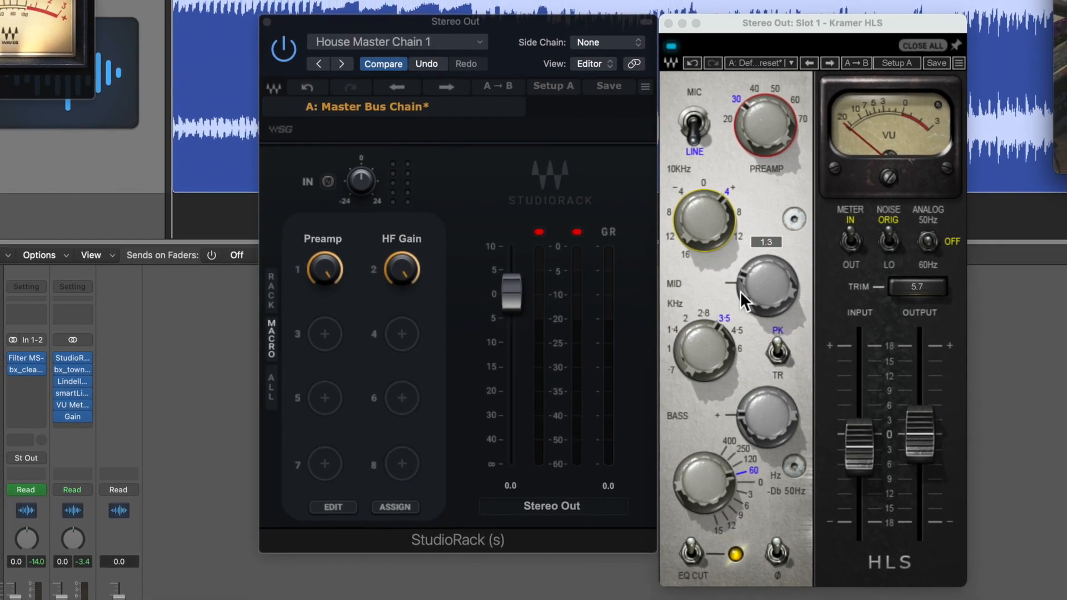
Add macros for the Mid Gain and next HLS EQ knobs, then start Learn Assignment in Control Surfaces
right_click(762, 289)
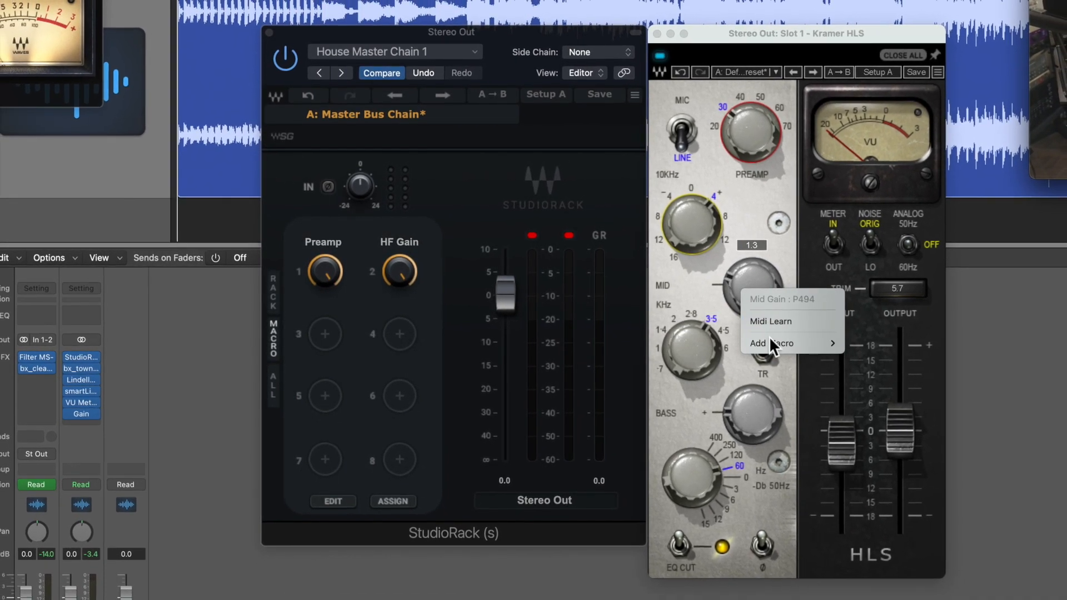
click(768, 343)
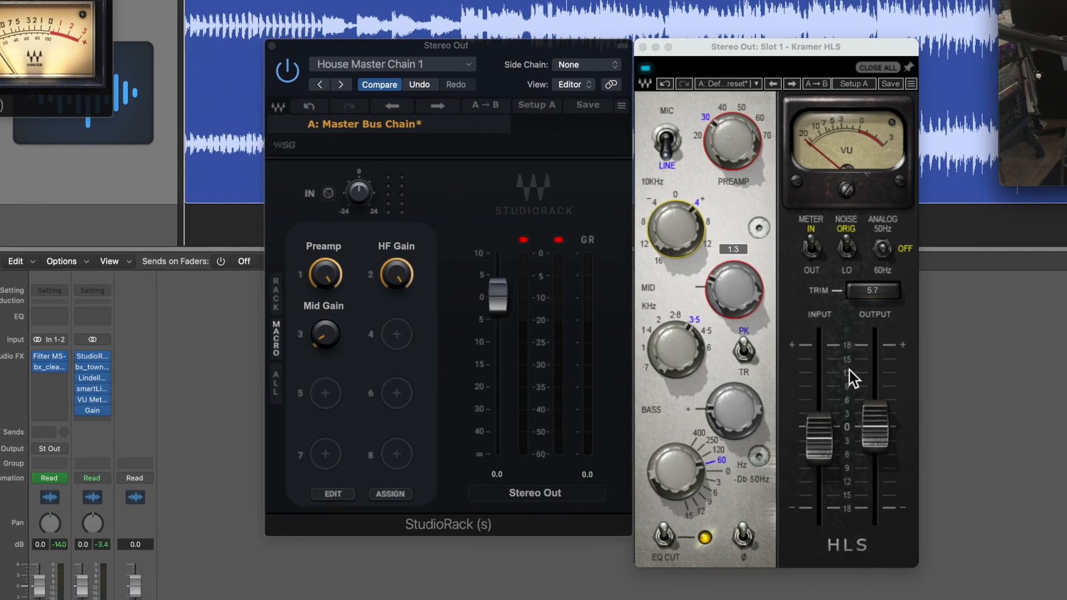
right_click(676, 346)
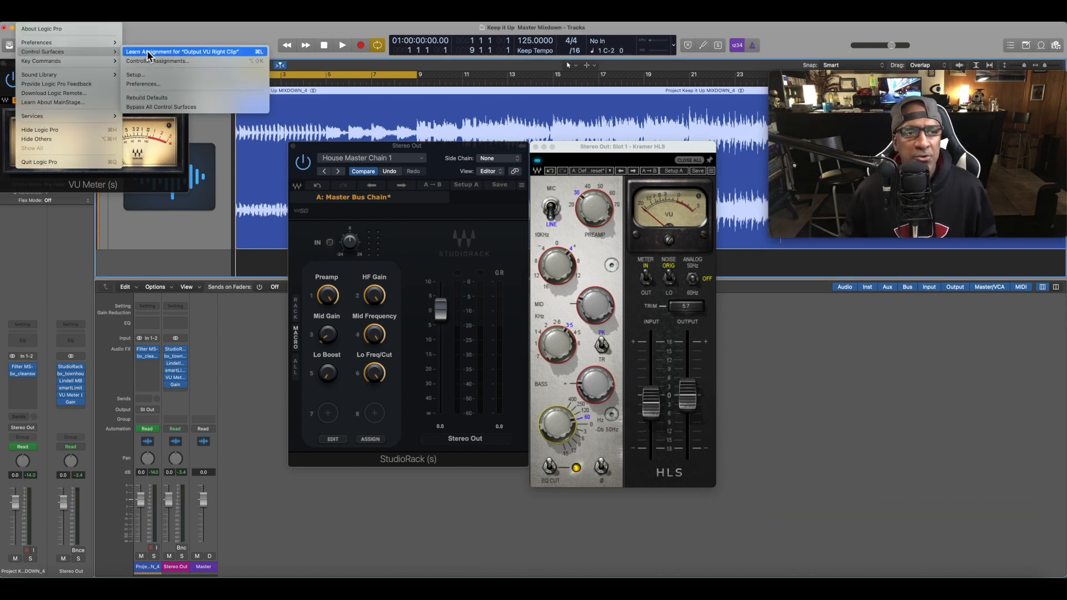
click(181, 51)
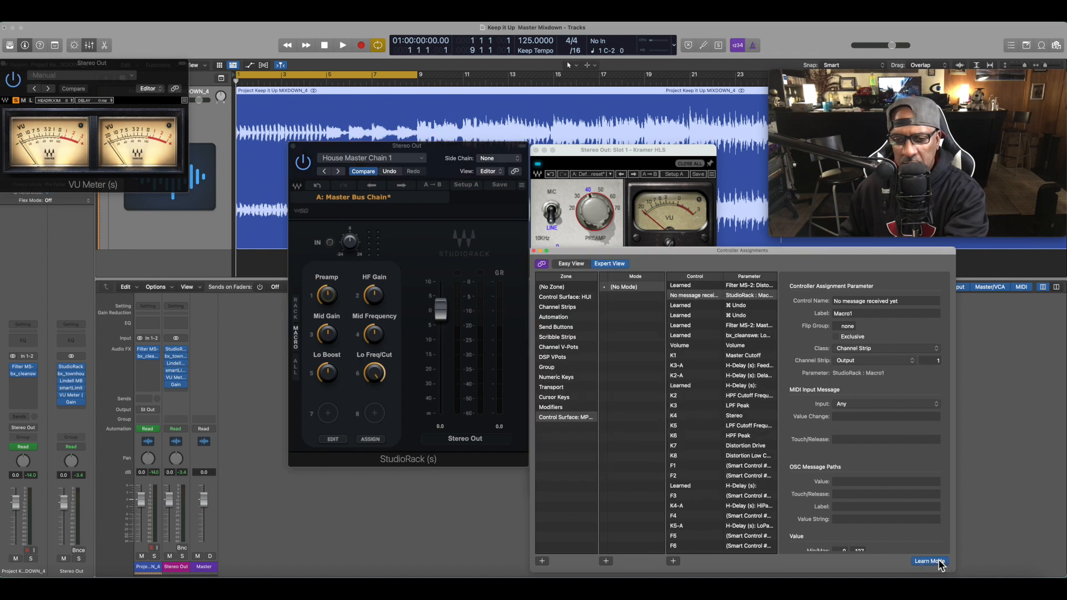
mouse_move(844, 545)
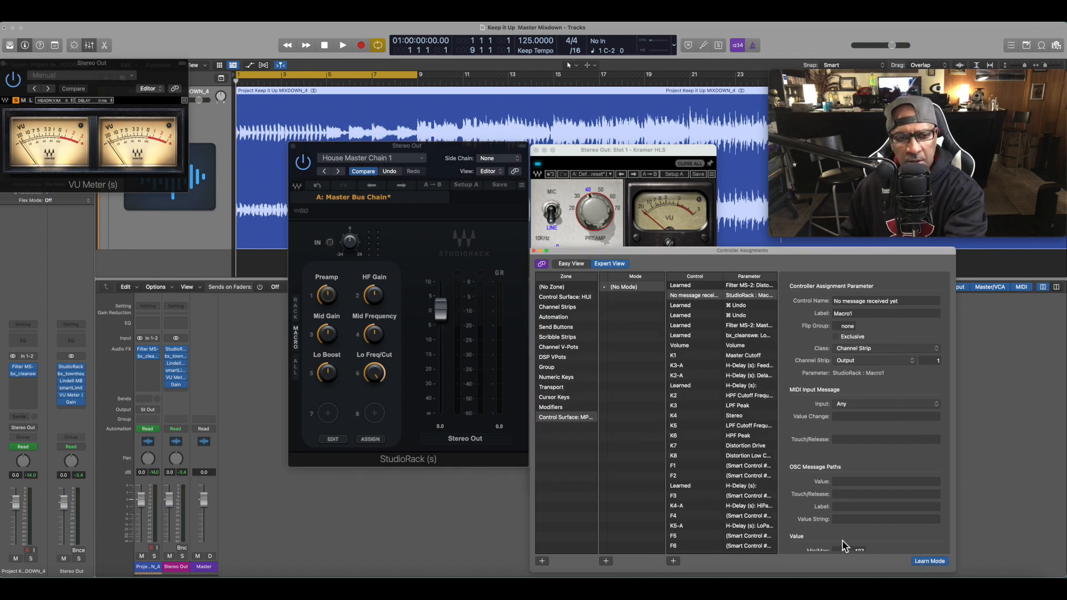
Learn MPK261 encoders for StudioRack Macro1, Macro2 and Macro3, then turn Learn Mode off
click(929, 560)
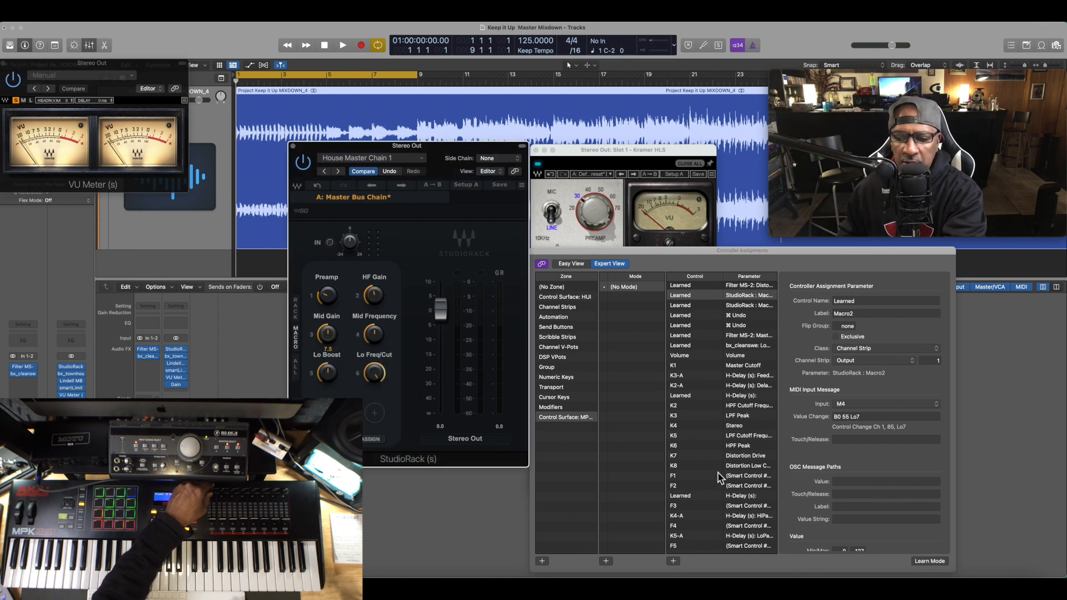
click(929, 560)
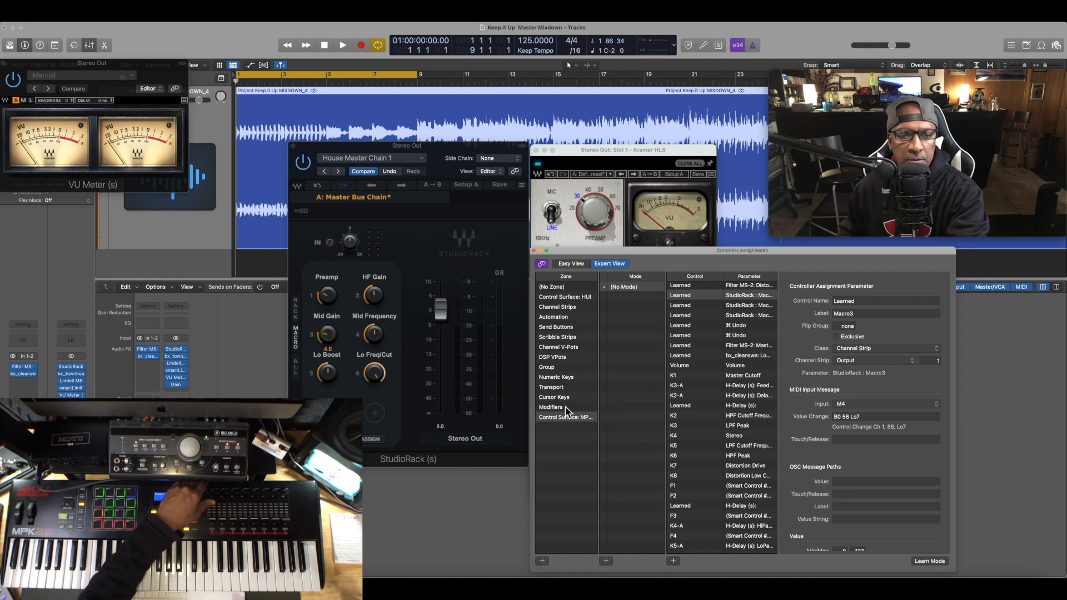
right_click(373, 334)
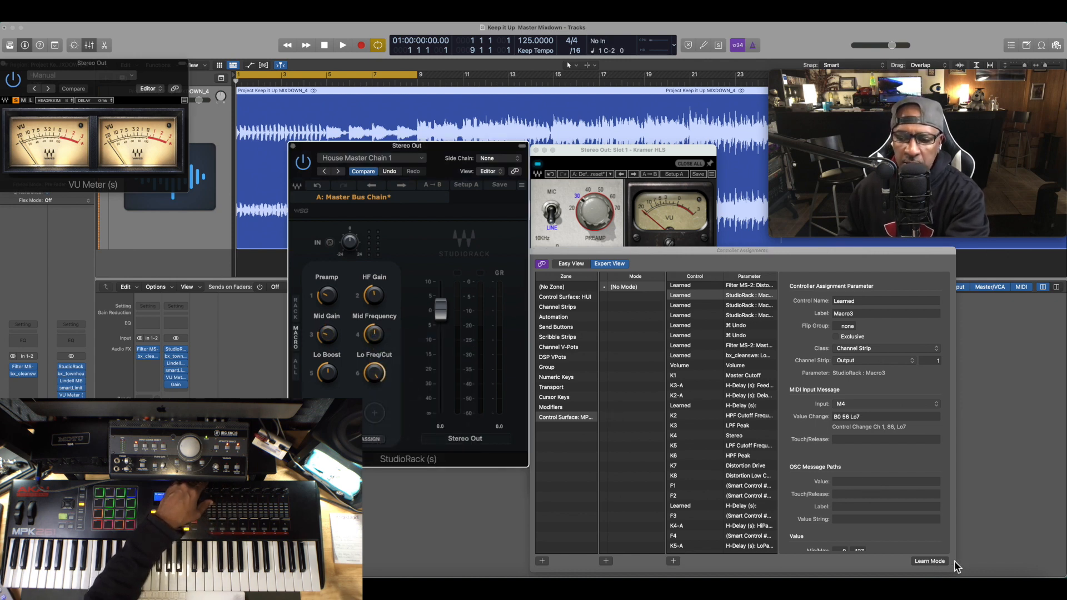
click(929, 560)
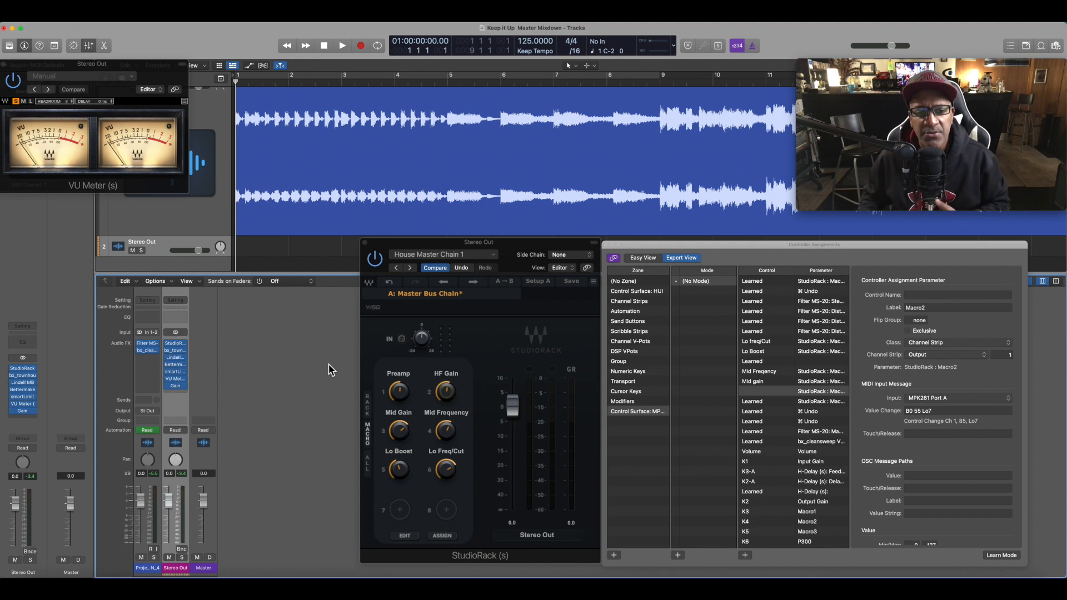
mouse_move(938, 319)
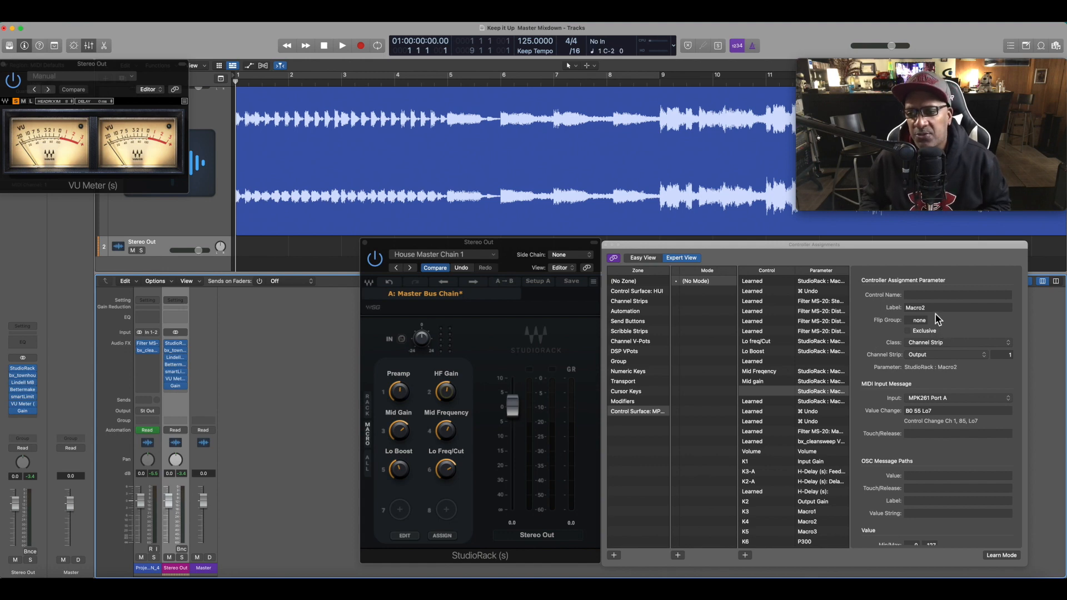
mouse_move(394, 402)
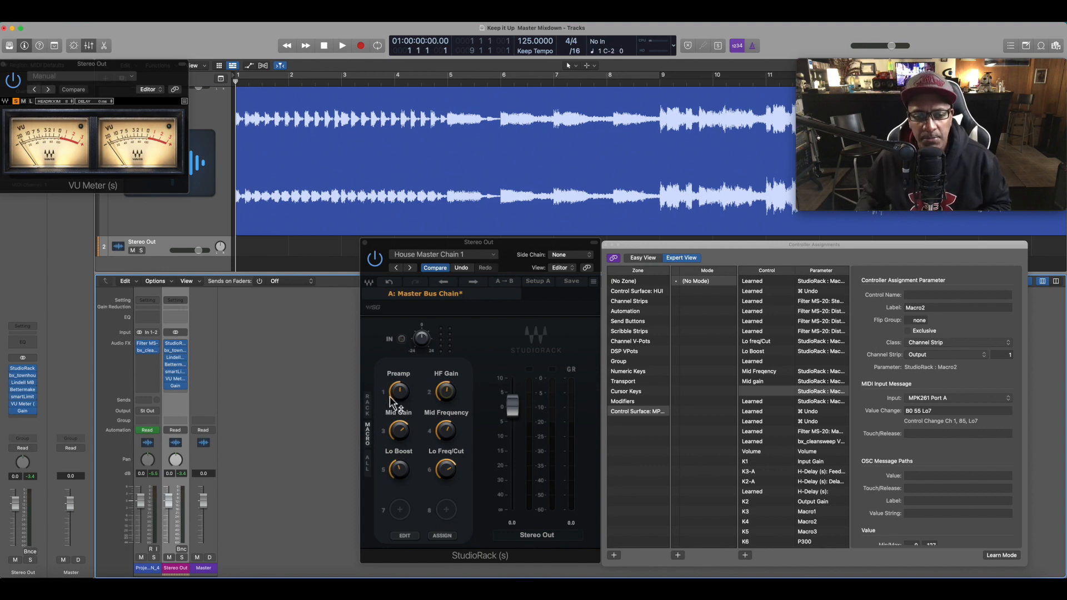
mouse_move(491, 433)
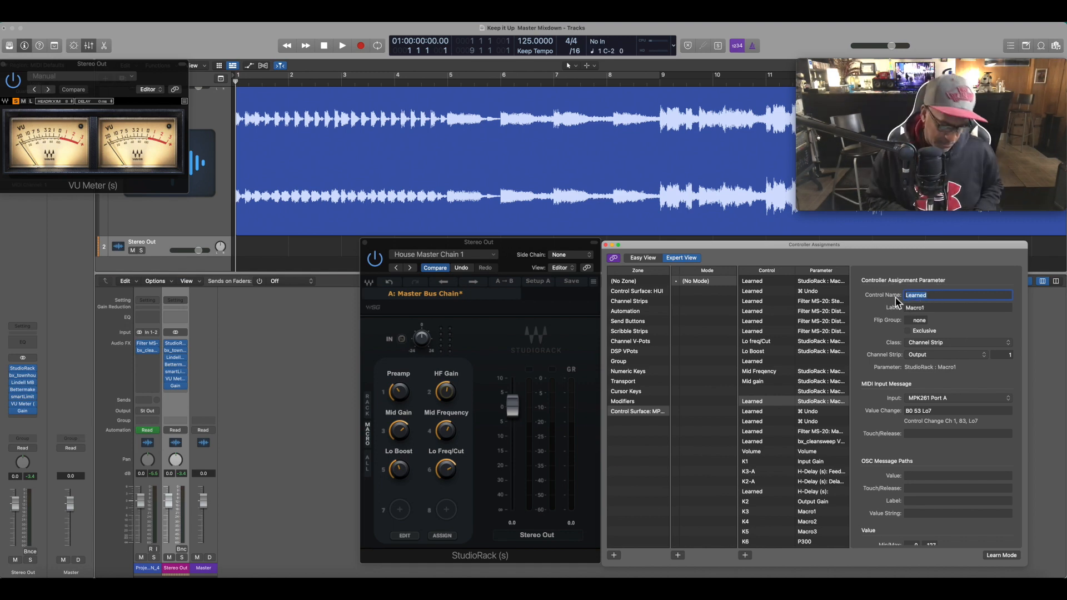
Name the first two encoder assignments Preamp and HF Gain
text(Preamp)
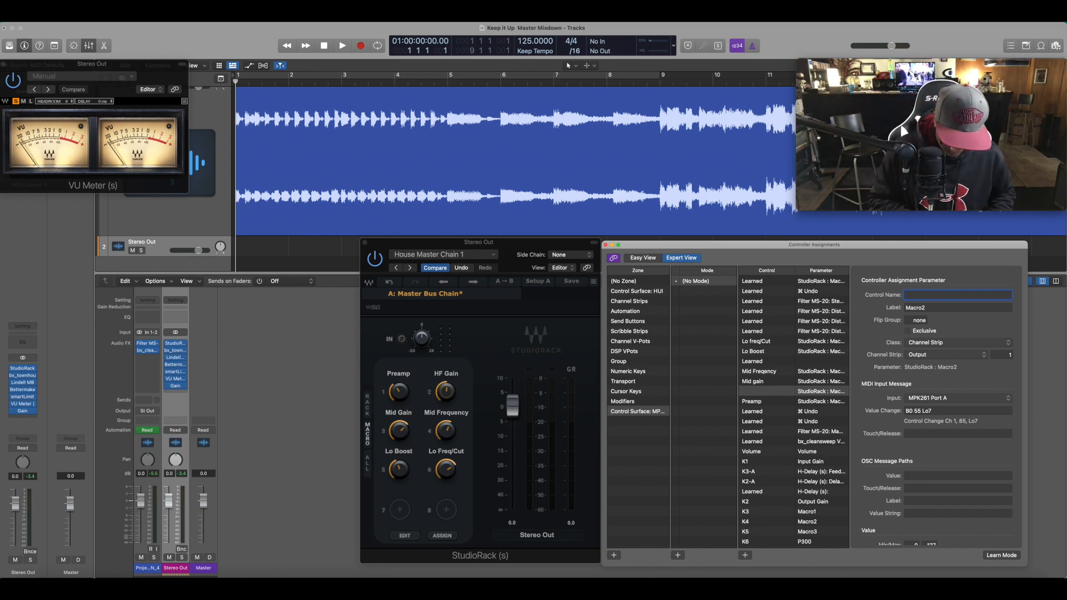
text(HF Gain)
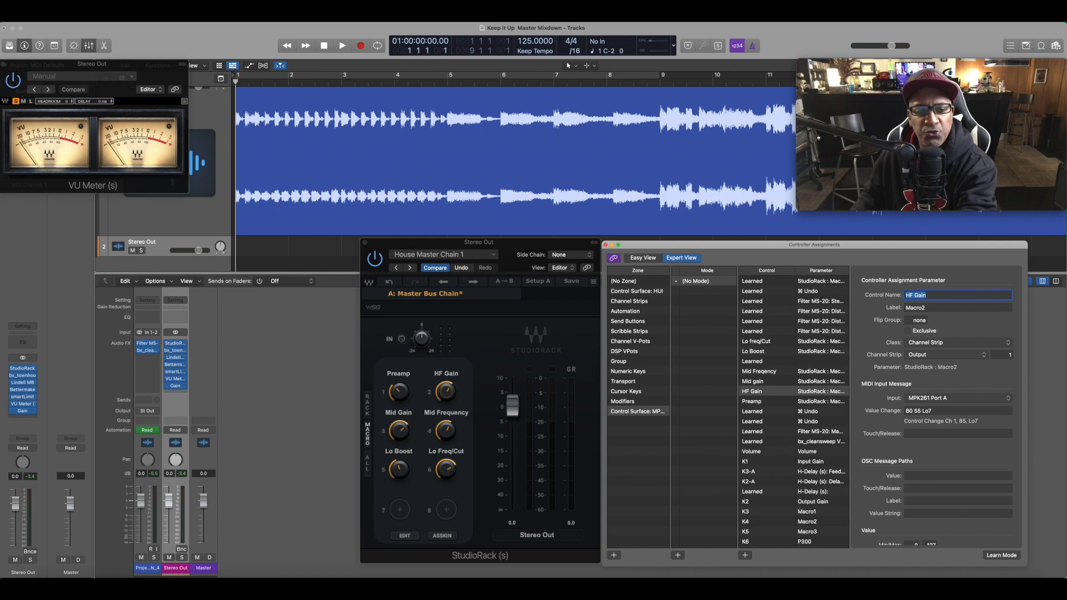
Select the Macro3–Macro6 rows to name them Mid gain, Mid Frequency, Lo Boost and Lo freq/Cut
click(753, 381)
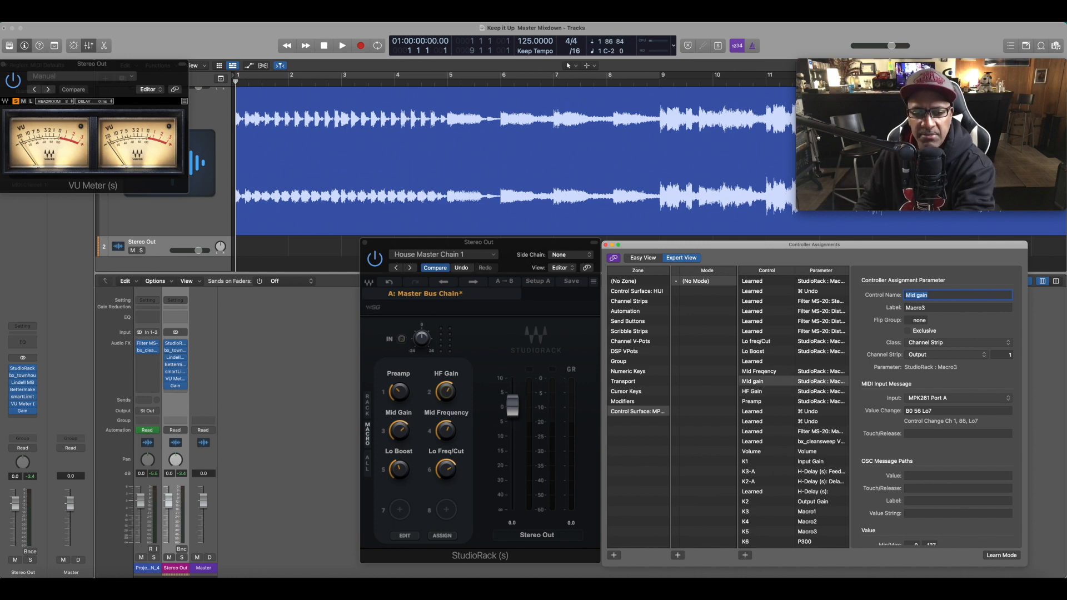
click(759, 371)
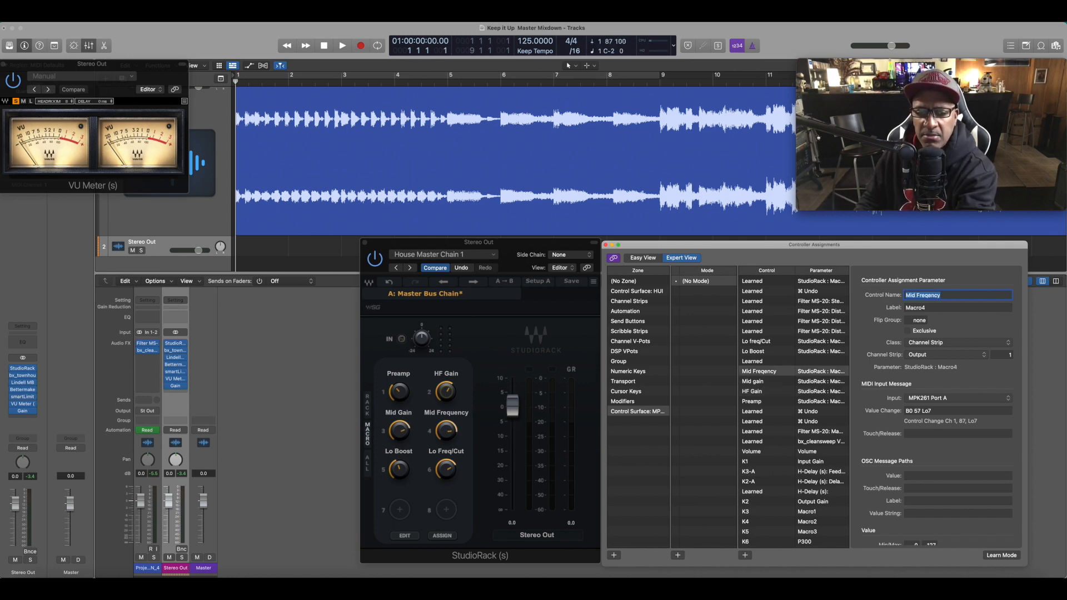
click(753, 350)
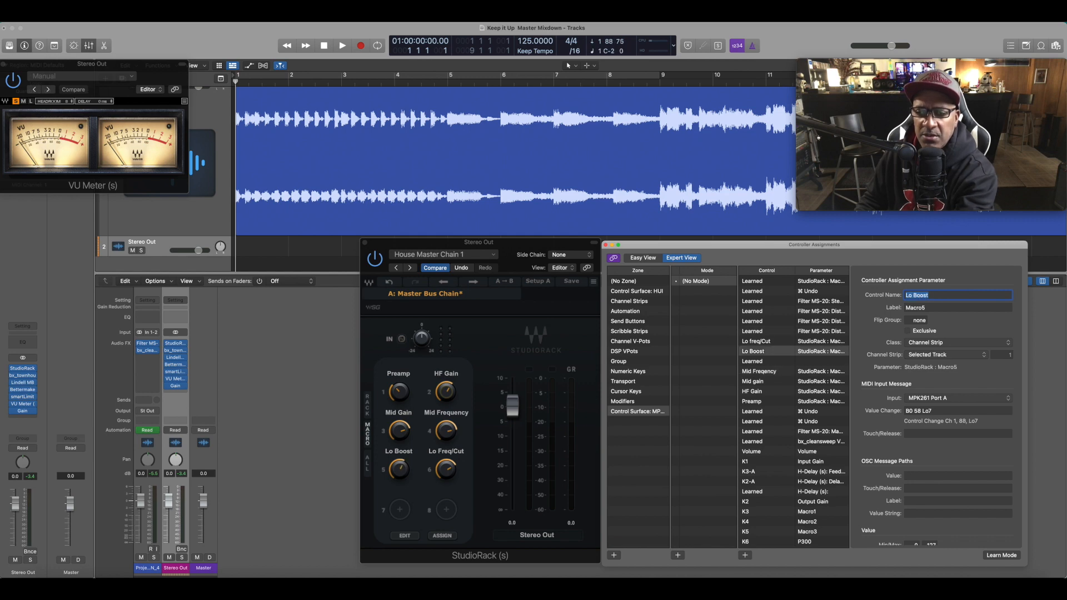
click(756, 341)
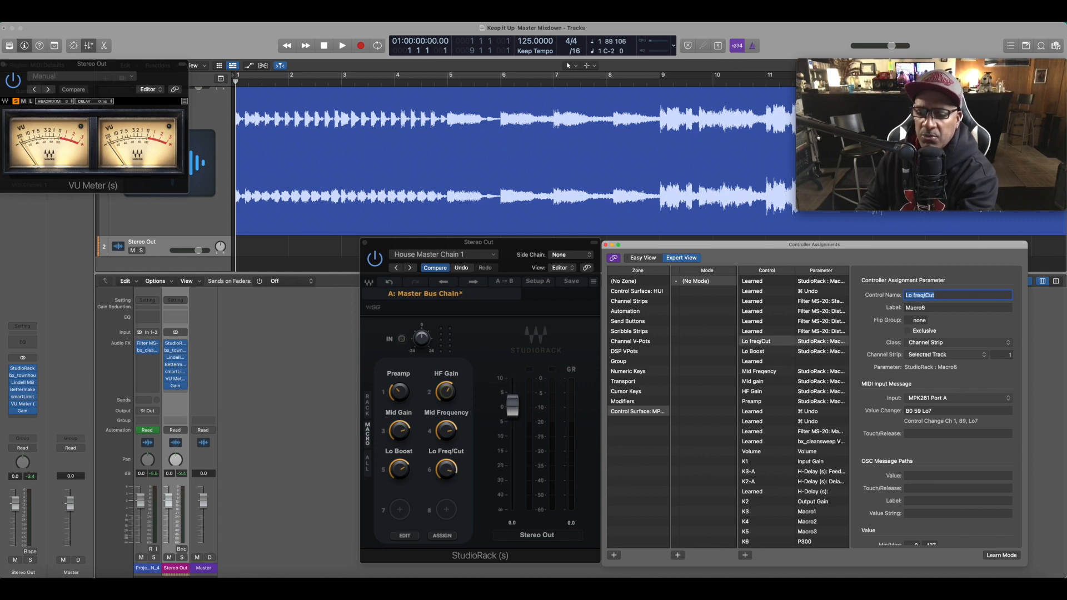
click(752, 401)
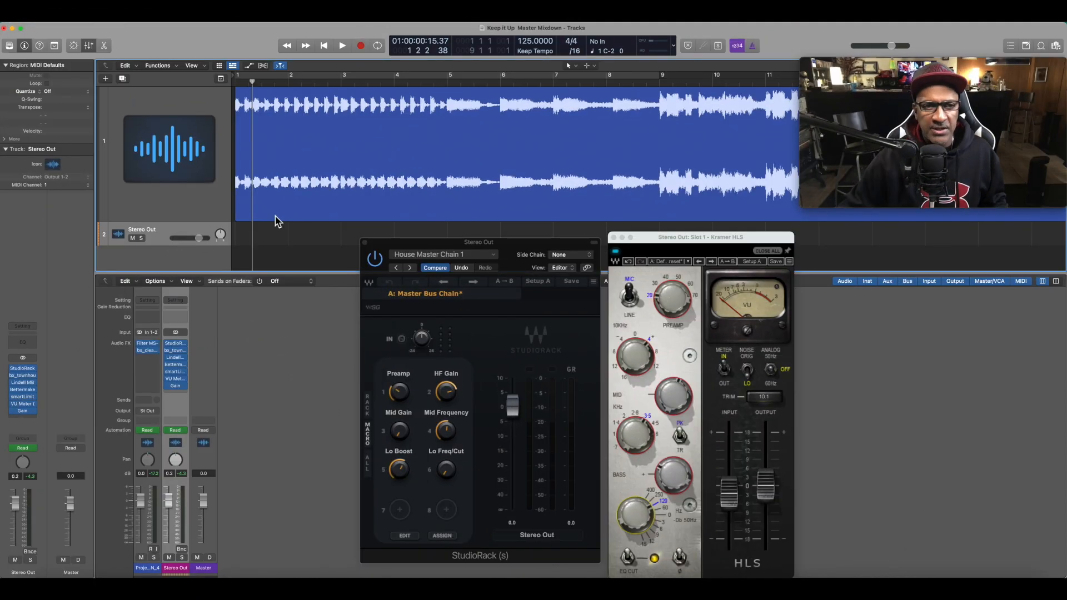
Play the master mixdown and adjust the HLS EQ via the encoder-driven StudioRack macros
click(341, 46)
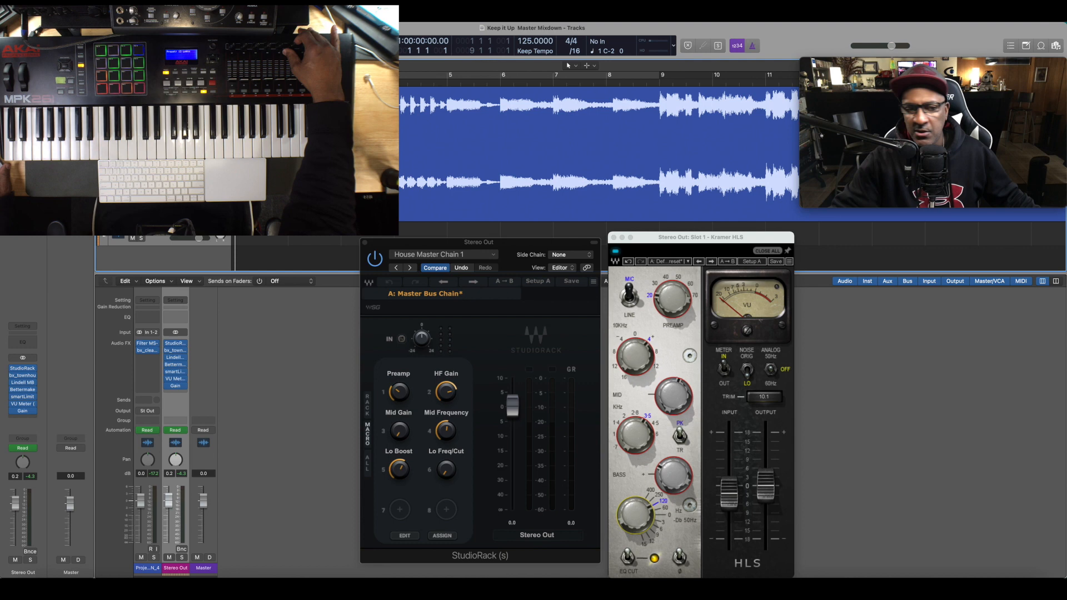
click(174, 429)
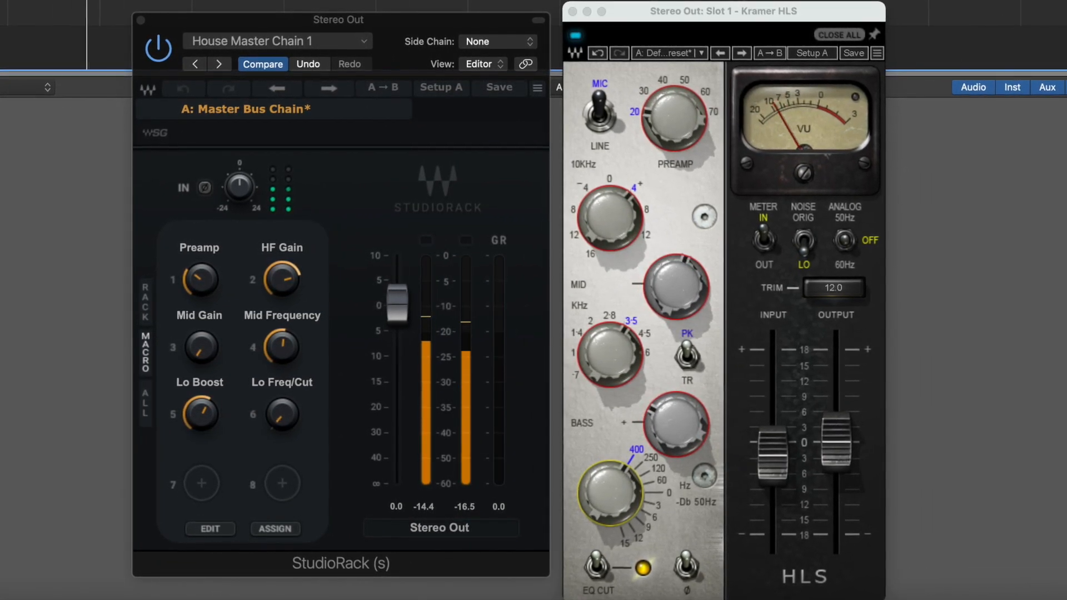
Turn the Lo Freq/Cut macro down so the HLS low cut moves from 400 Hz to 250 Hz
drag(609, 494, 609, 463)
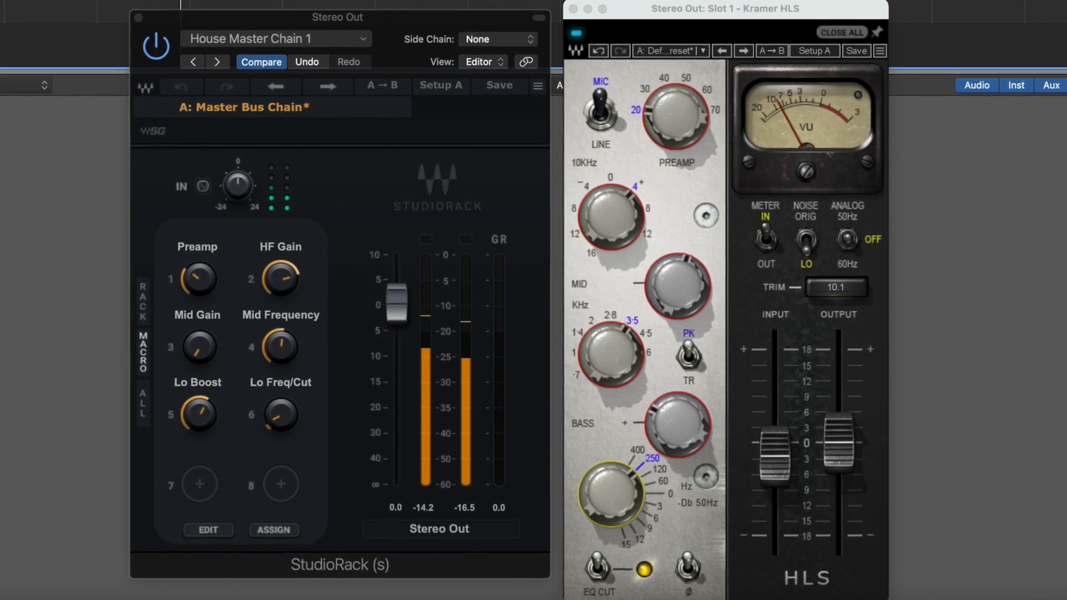